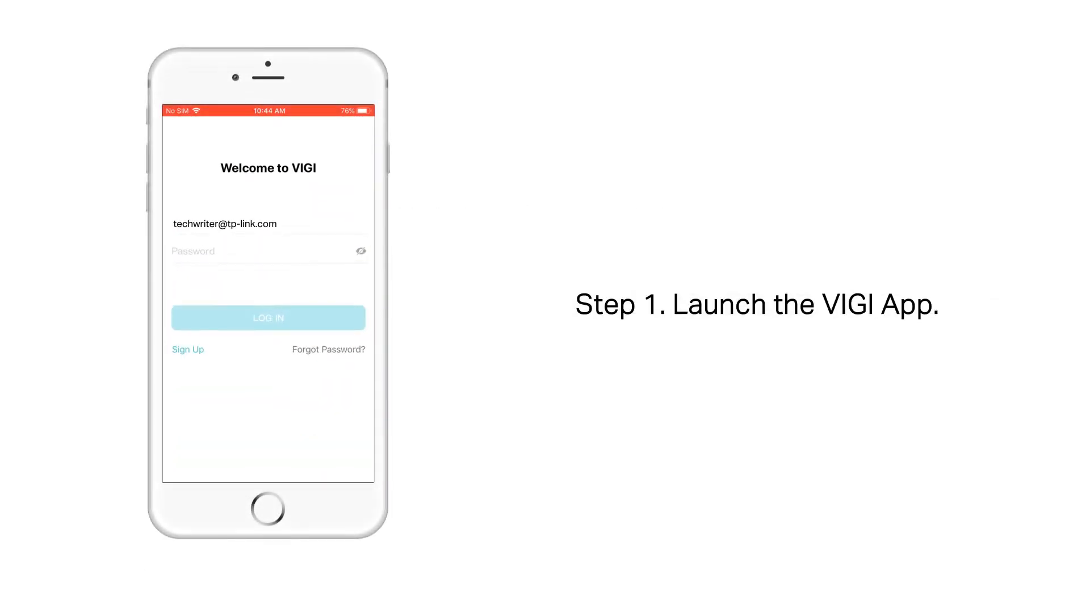
- Sign in to the VIGI account and go to the My Devices list
click(268, 318)
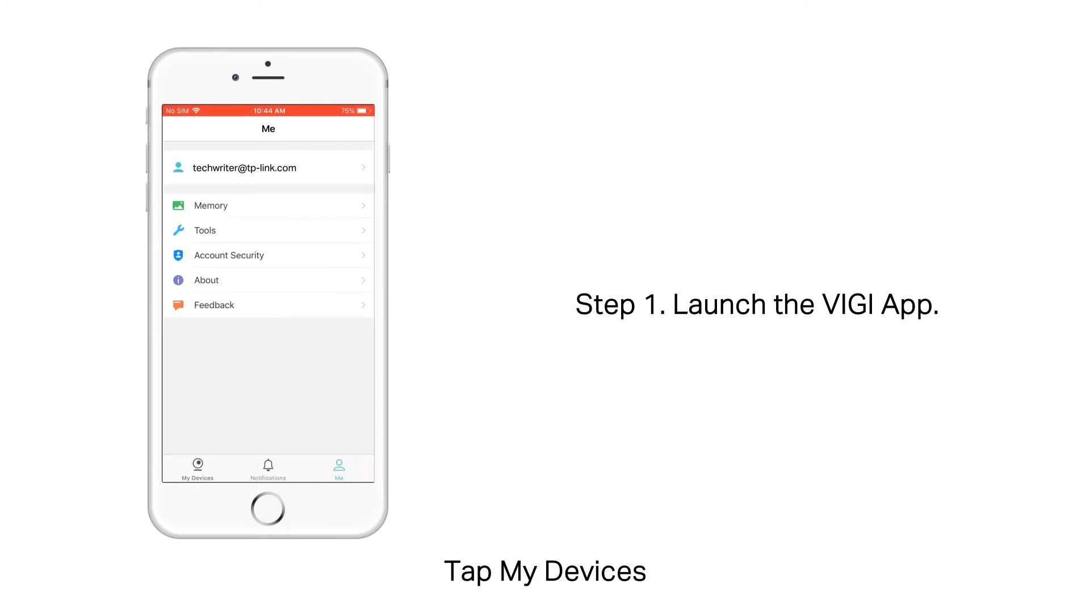
click(196, 469)
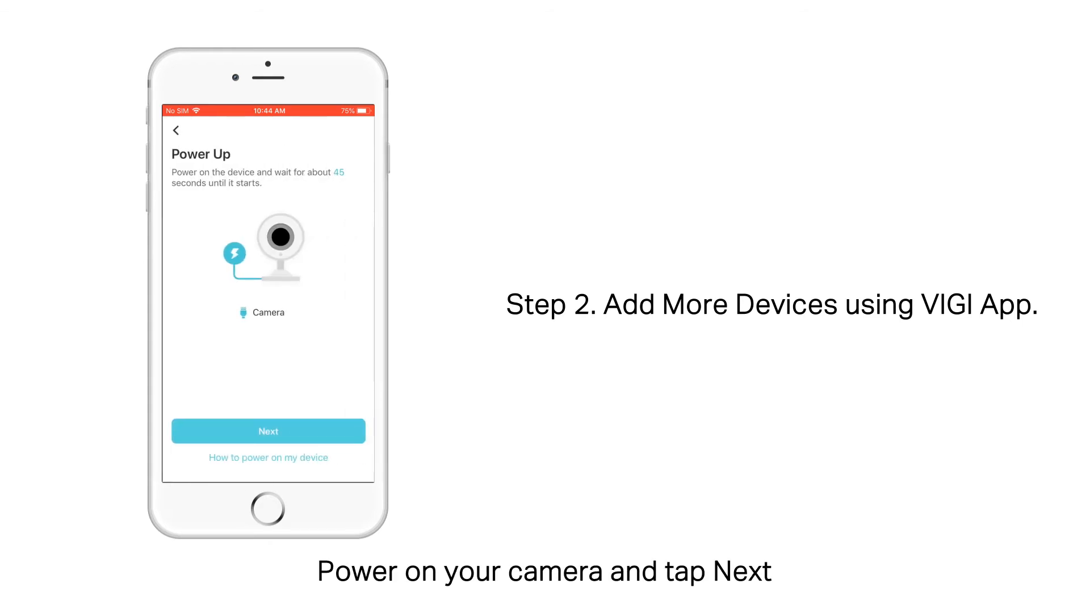
- Confirm the camera is powered and wired to the router, add it with its password, and finish at Congratulations
click(268, 431)
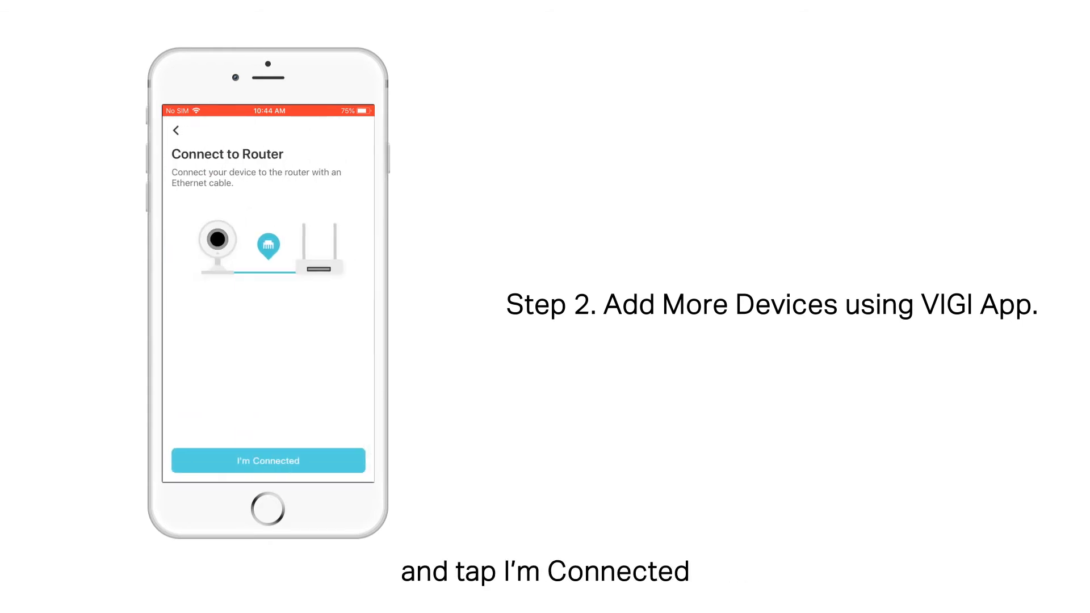
click(268, 460)
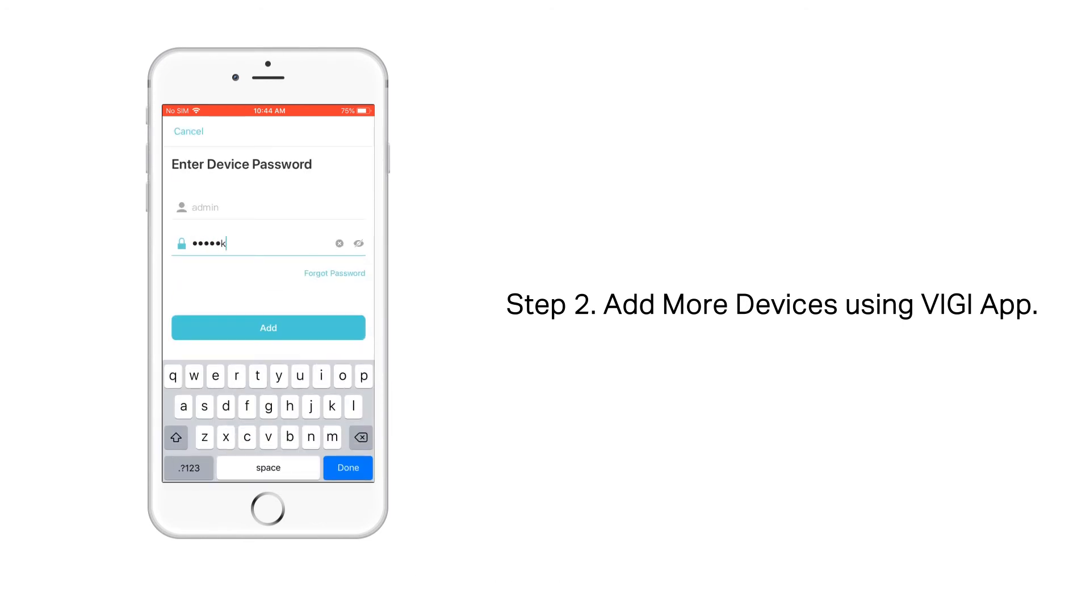
click(268, 327)
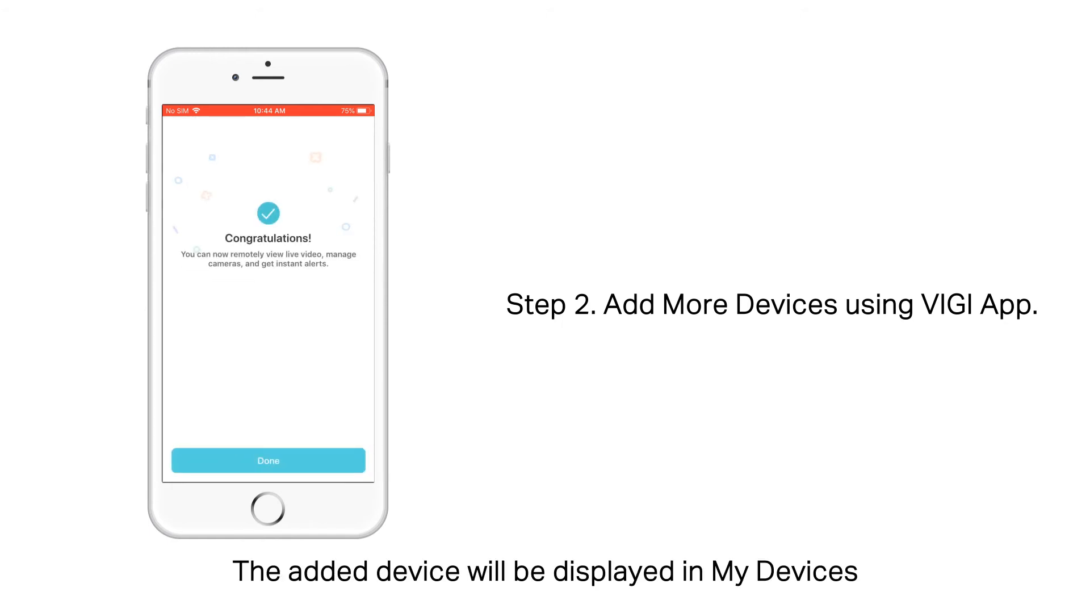
click(268, 459)
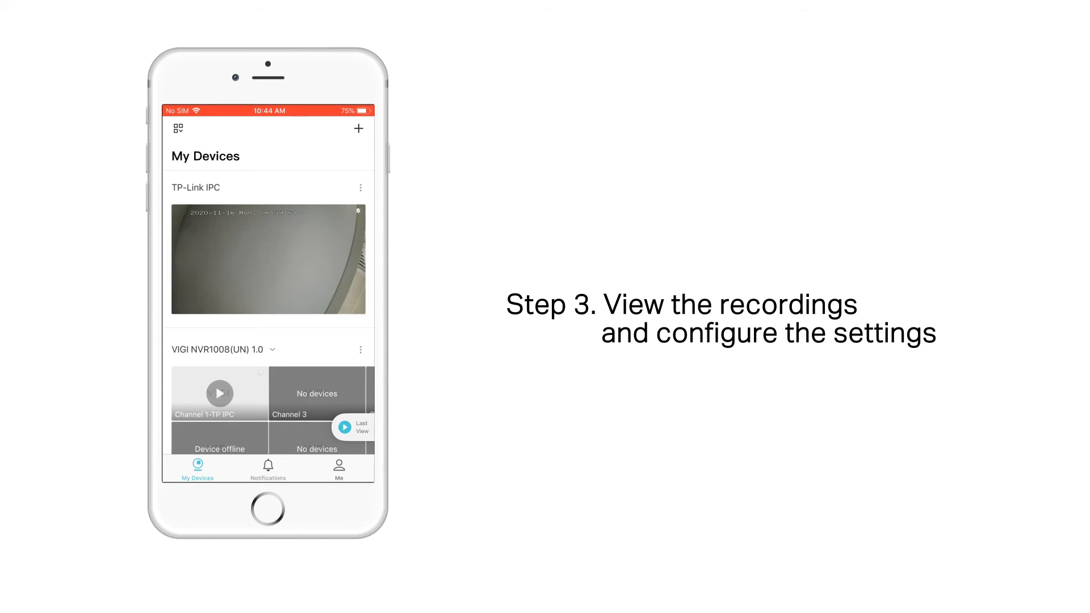
- View the TP-Link IPC camera's live video from My Devices and reach its device settings
click(268, 258)
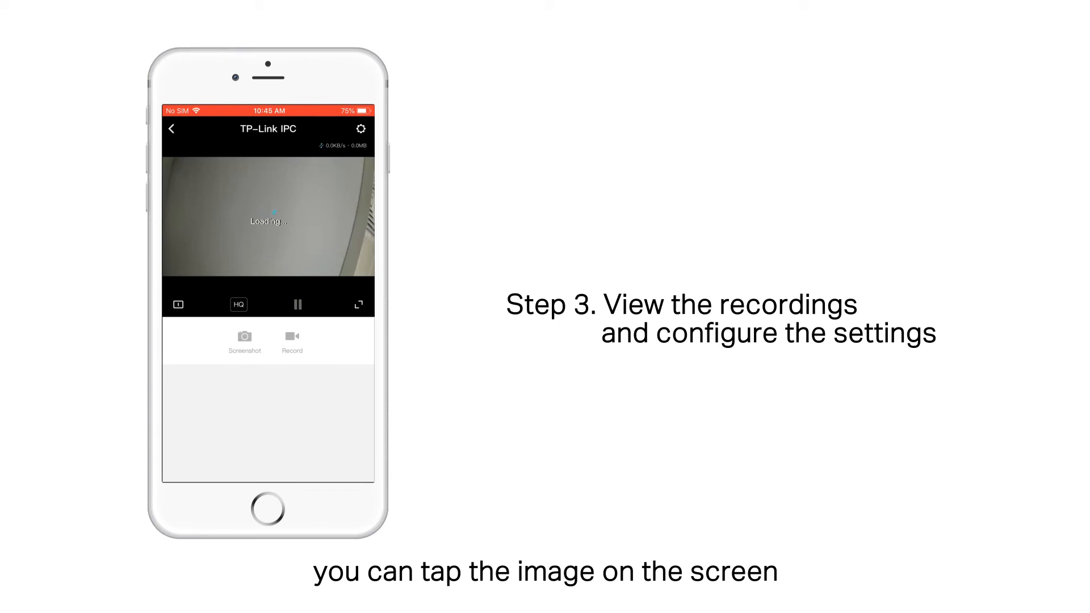
click(172, 129)
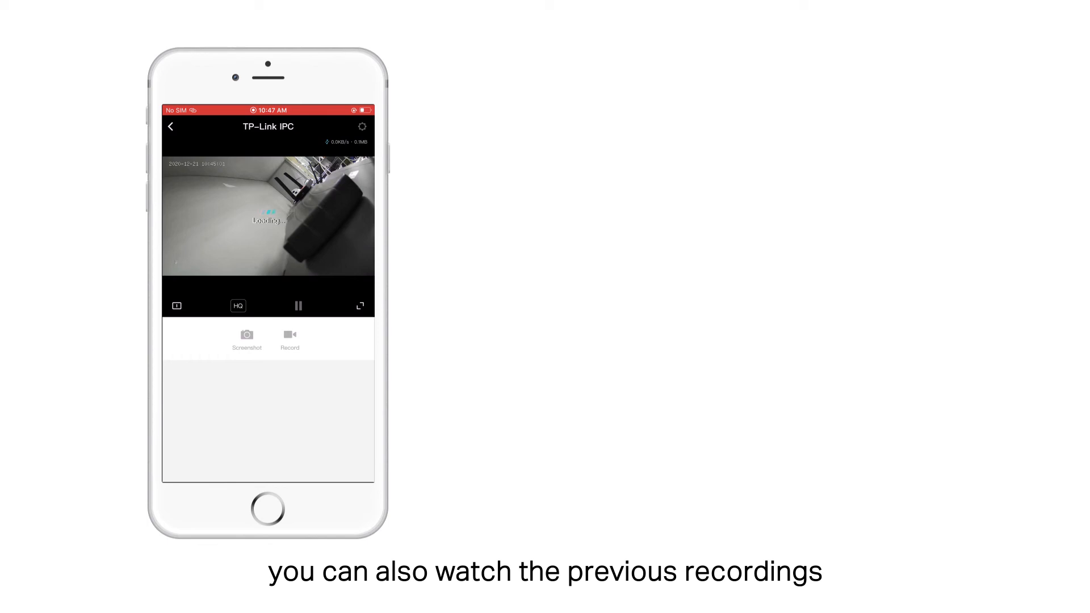
click(362, 126)
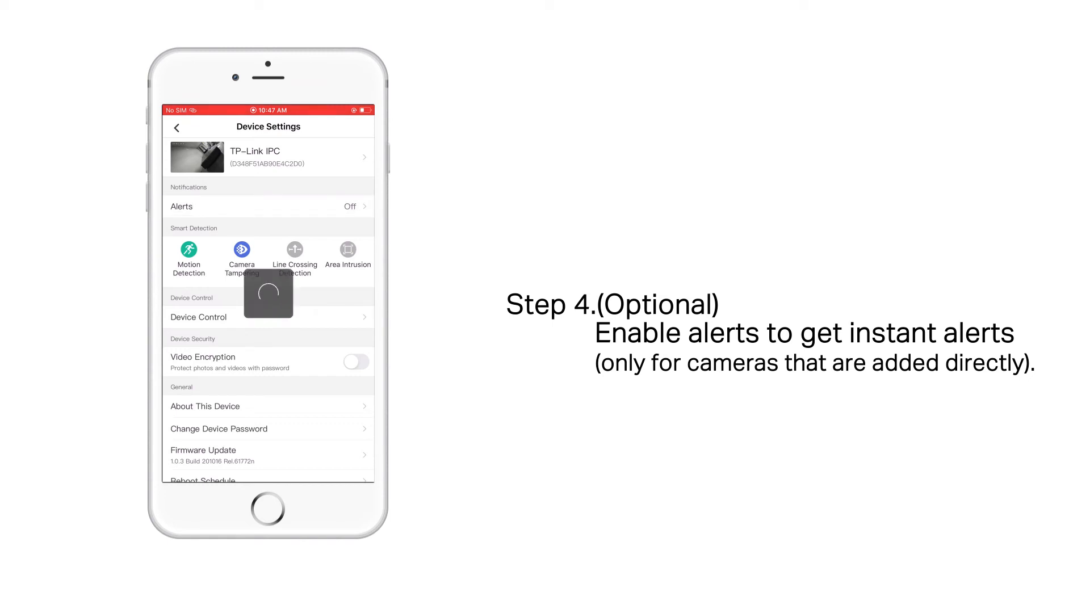
- Switch on activity alerts for the TP-Link IPC camera in its Alerts settings
click(268, 206)
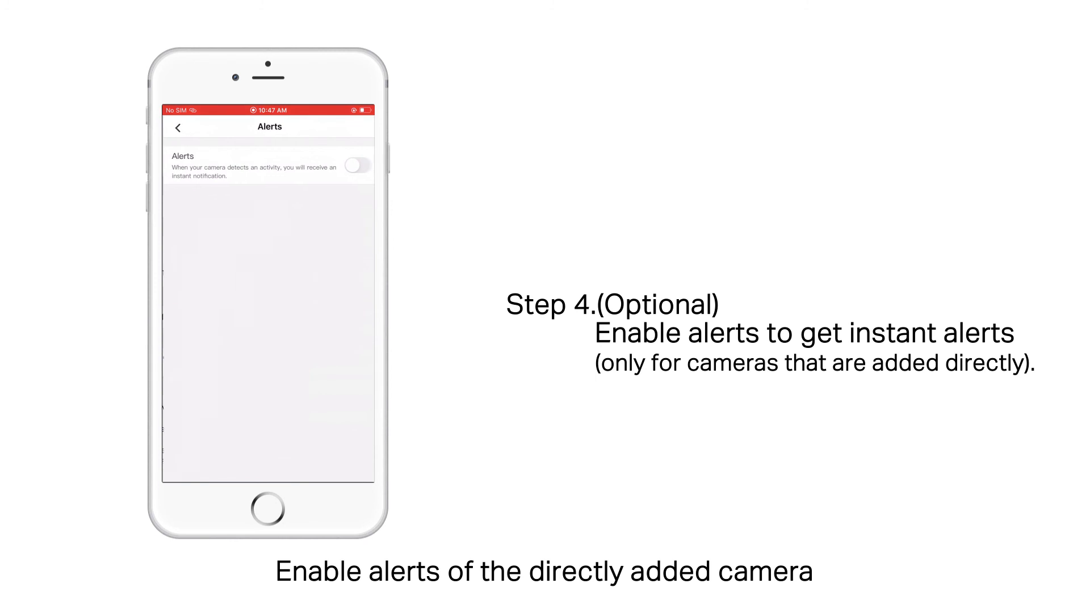
click(357, 166)
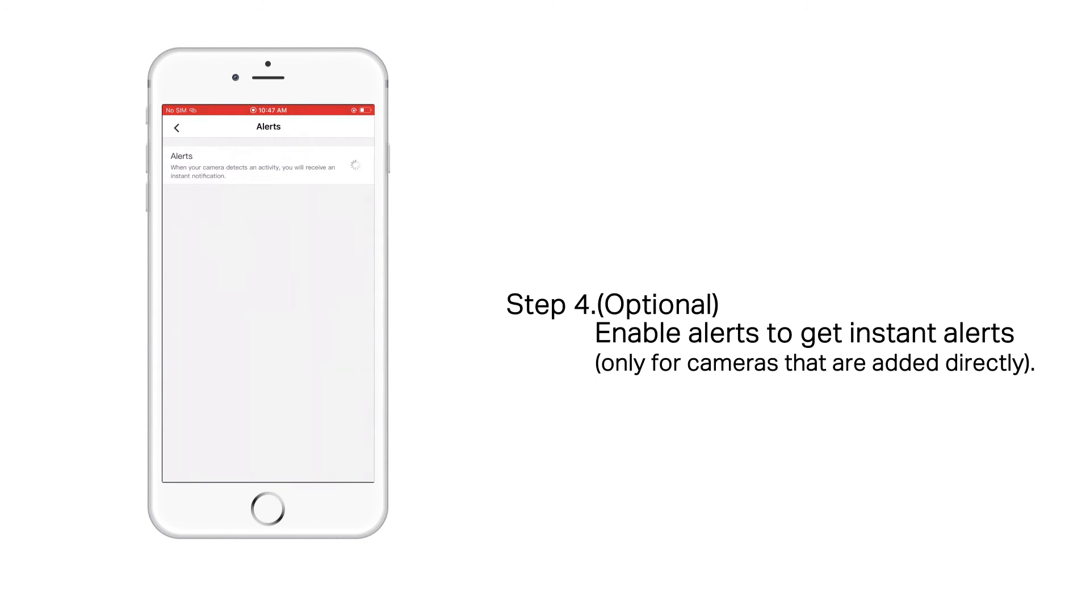
click(357, 166)
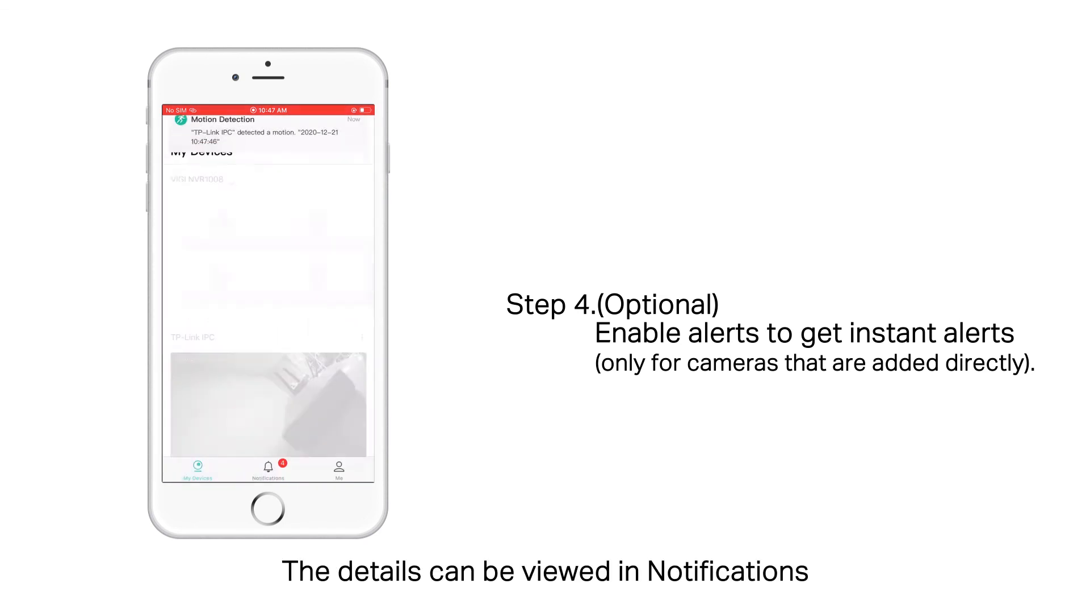
- View the details of the TP-Link IPC camera's Motion Detection event from Notifications
click(268, 469)
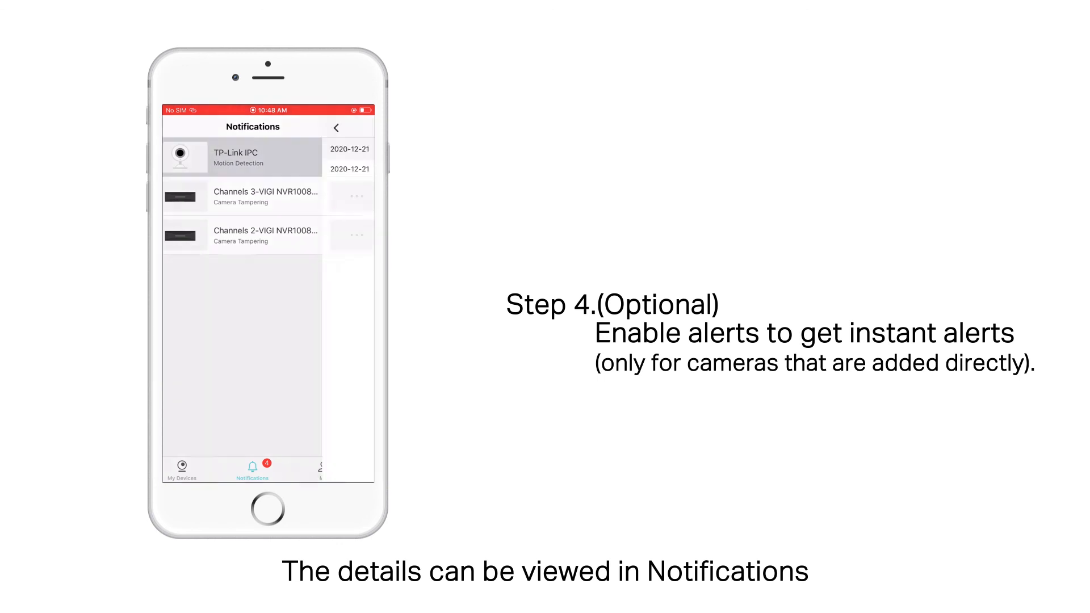
click(241, 158)
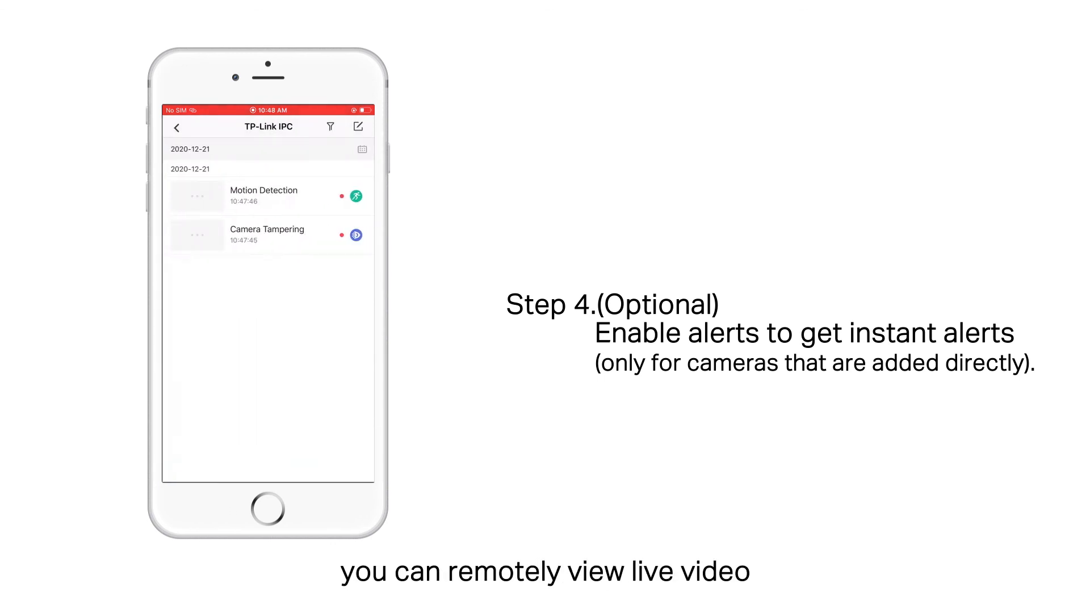
click(264, 196)
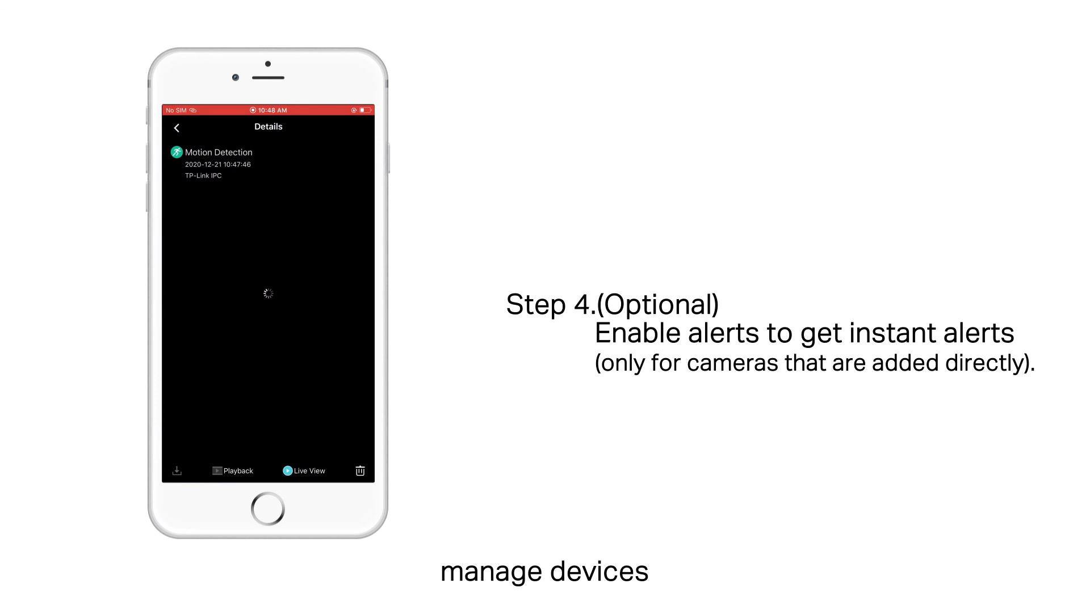